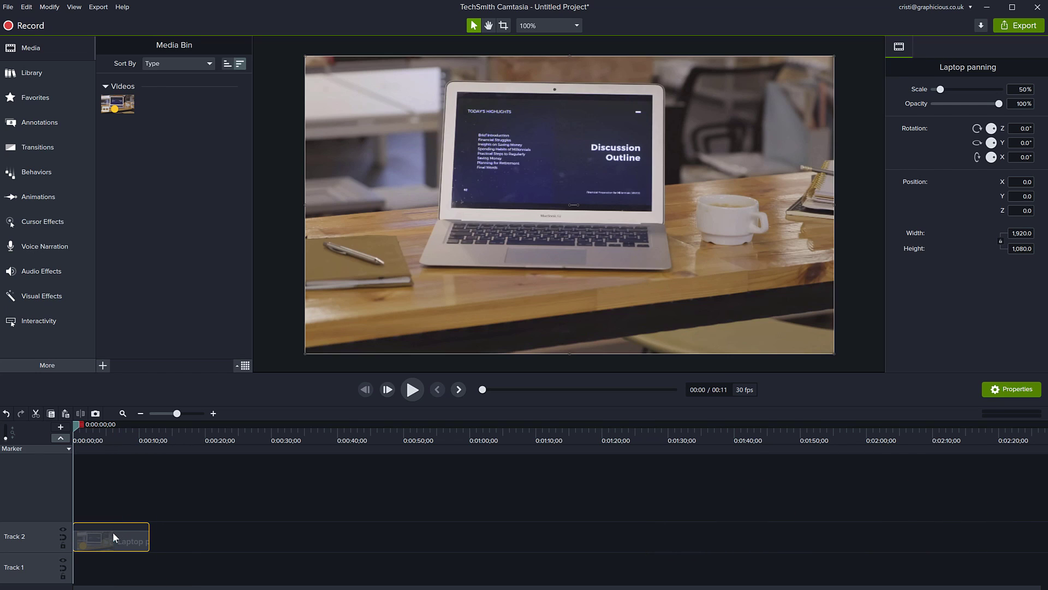
{"action": "mouse_move", "coordinate": [118, 533]}
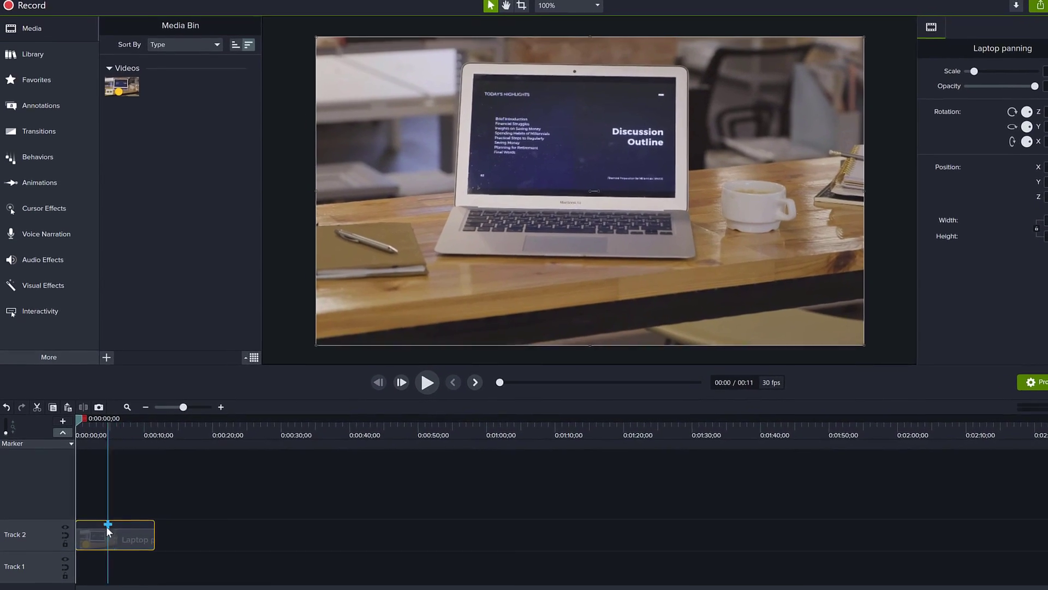
Copy the laptop panning clip on Track 2 via its right-click menu
{"action": "right_click", "coordinate": [108, 535]}
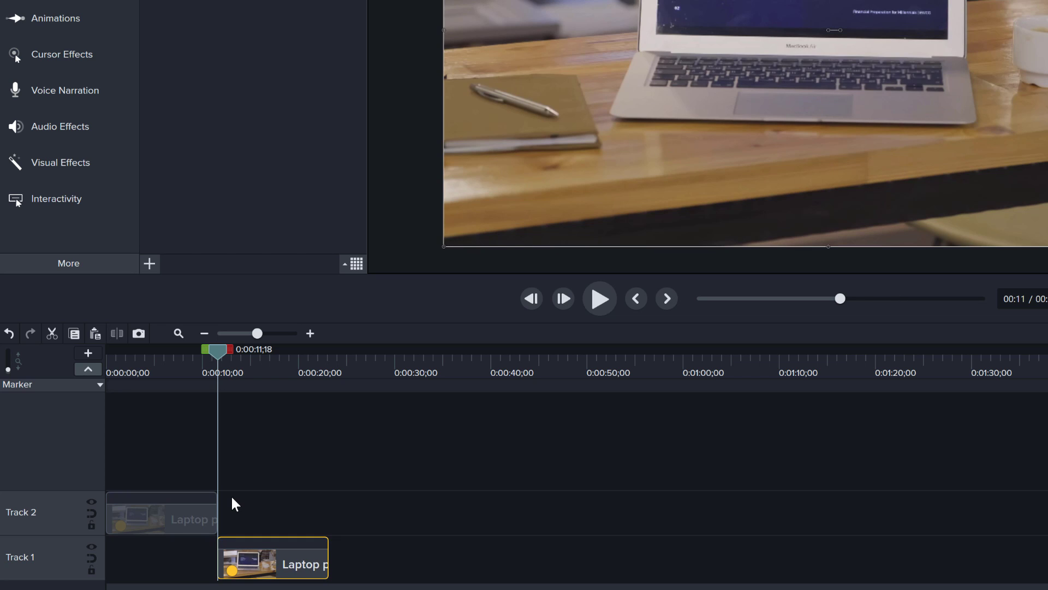
{"action": "mouse_move", "coordinate": [246, 523]}
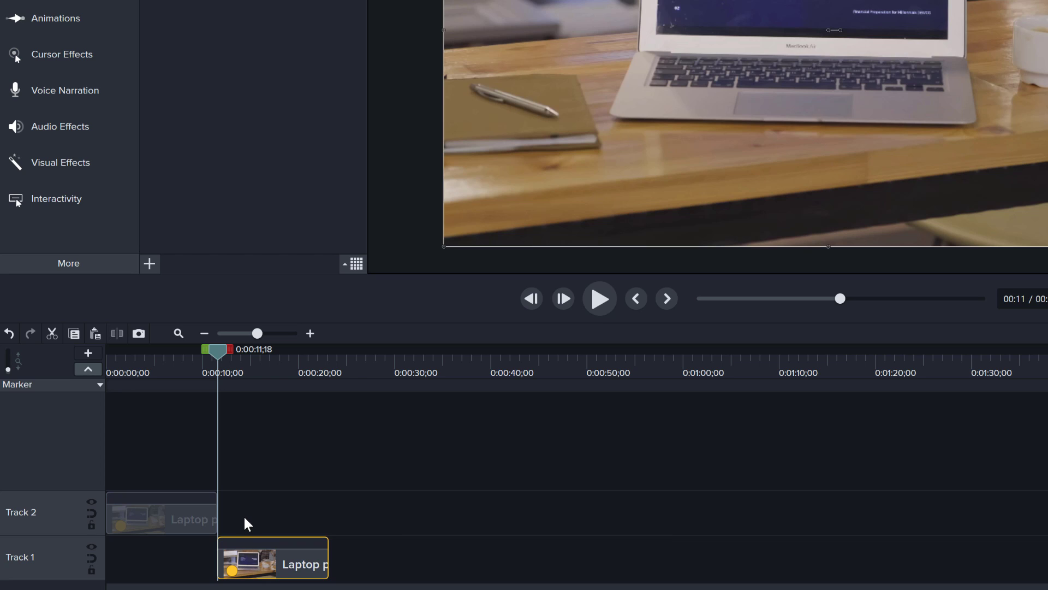
{"action": "mouse_move", "coordinate": [187, 573]}
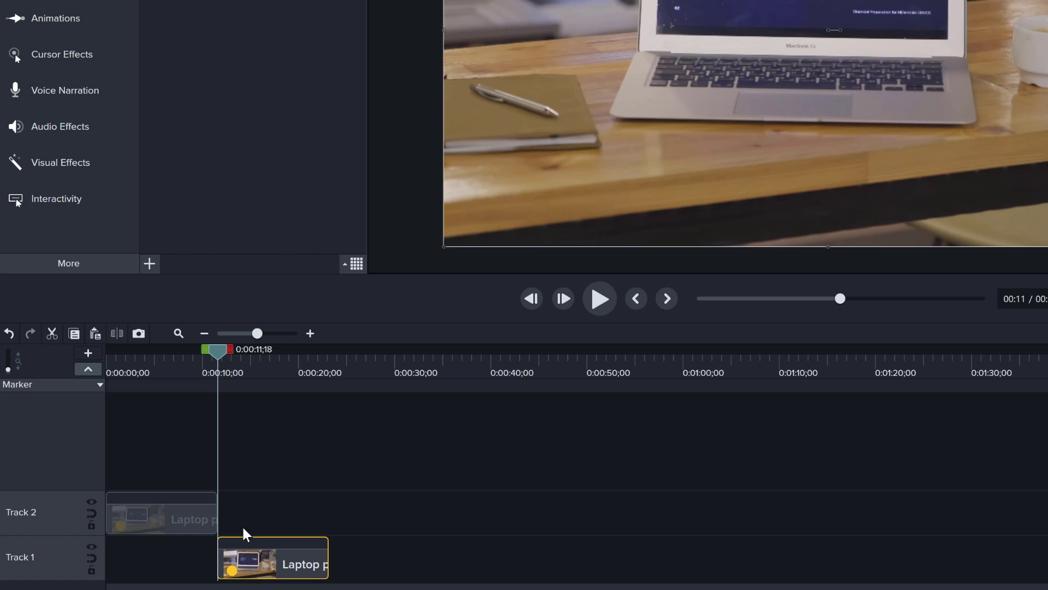
Remove all empty tracks so only the track holding the clips remains
{"action": "left_click", "coordinate": [273, 558]}
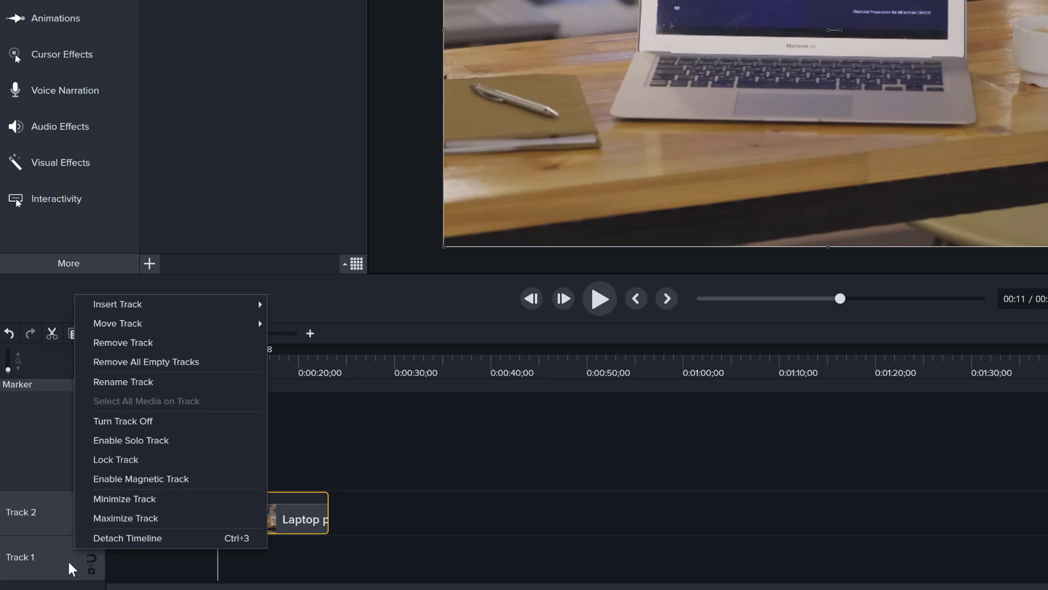
{"action": "mouse_move", "coordinate": [141, 362]}
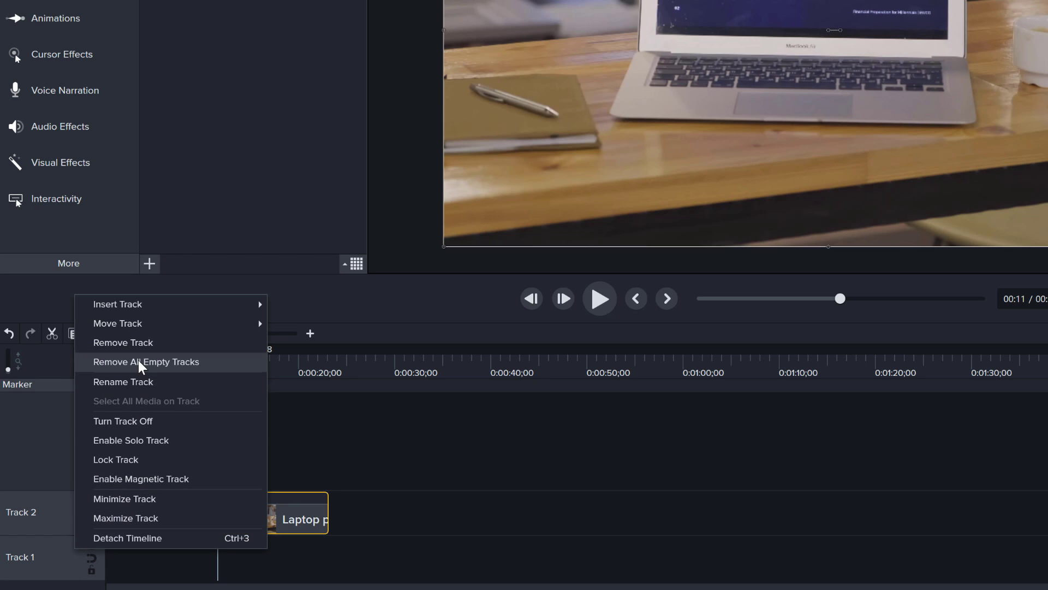
{"action": "left_click", "coordinate": [145, 361]}
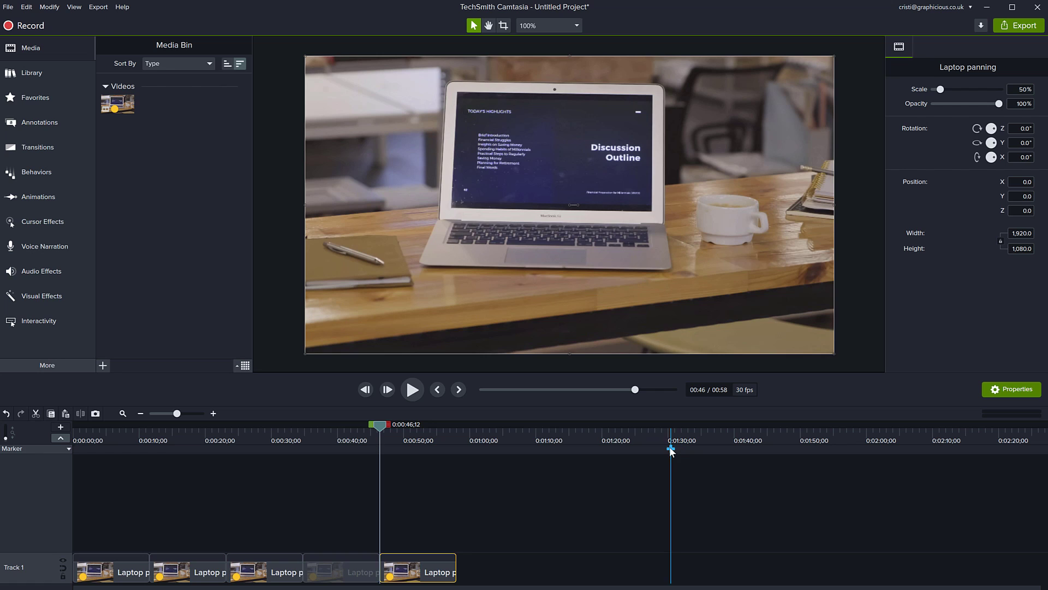
Place a marker at 0:01:30;00 as the target end of the looped footage
{"action": "left_click", "coordinate": [379, 433]}
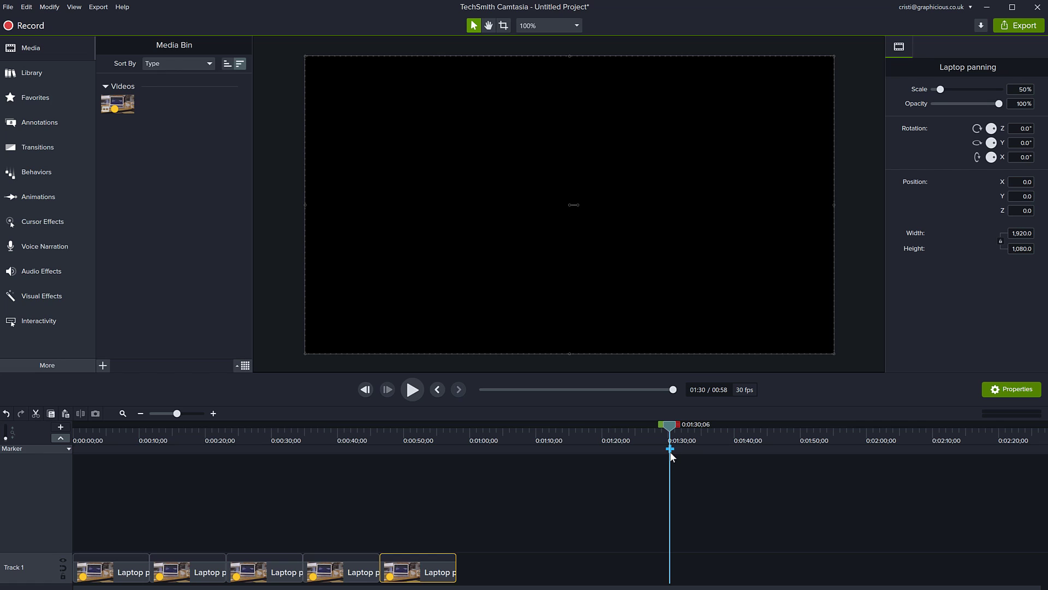
{"action": "left_click", "coordinate": [59, 427]}
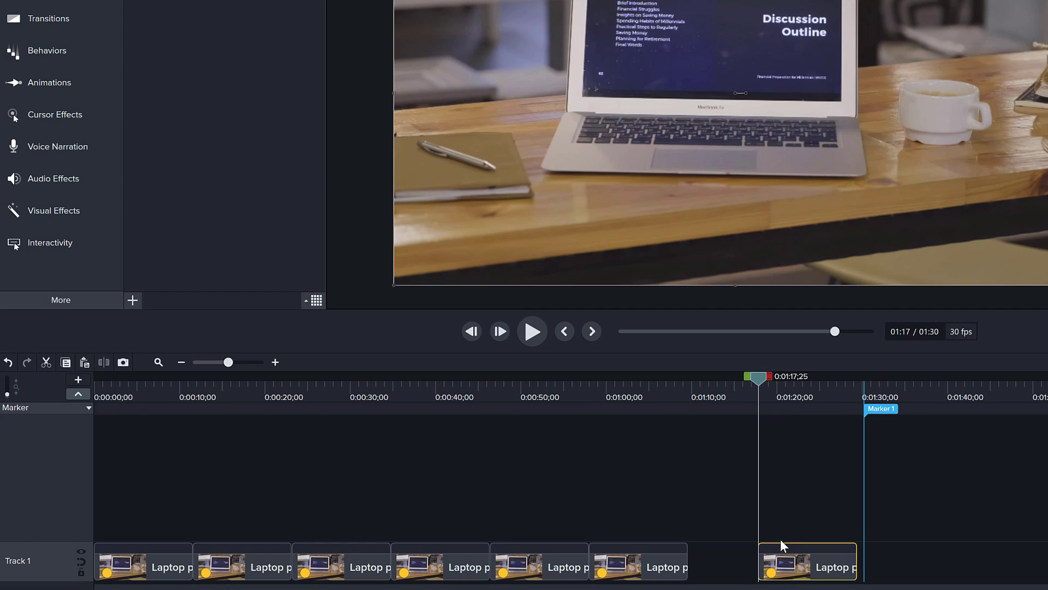
Drag the separated seventh copy left so it butts against the sixth clip
{"action": "left_click", "coordinate": [805, 561]}
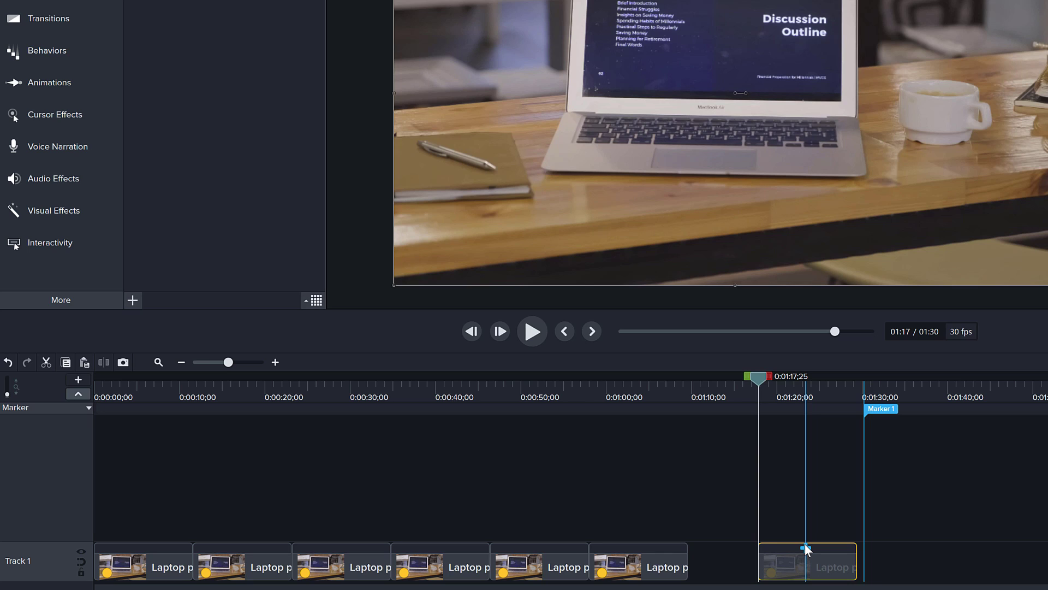
{"action": "mouse_move", "coordinate": [805, 561]}
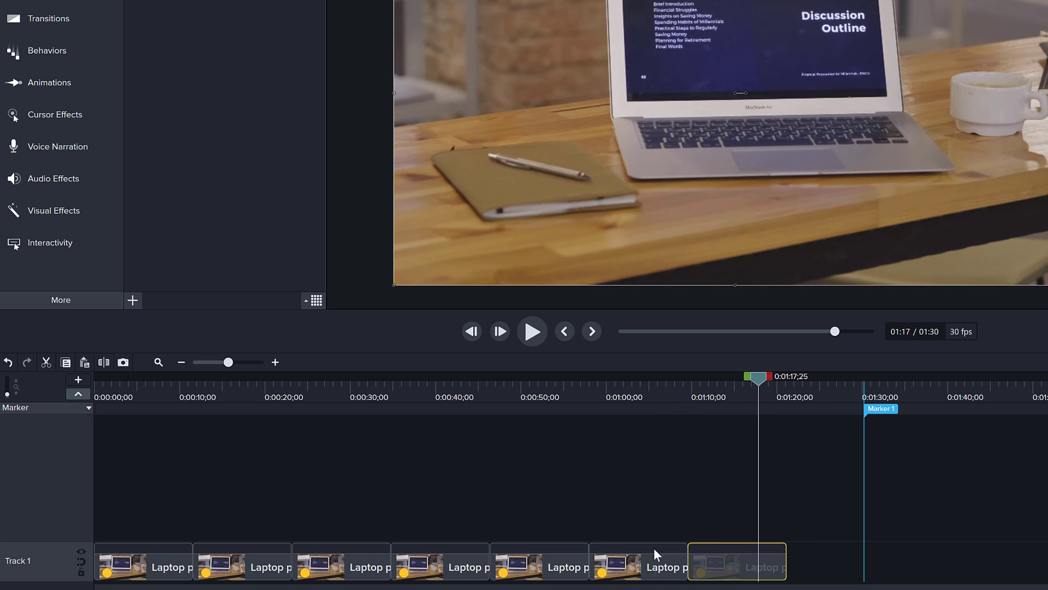
{"action": "mouse_move", "coordinate": [683, 547]}
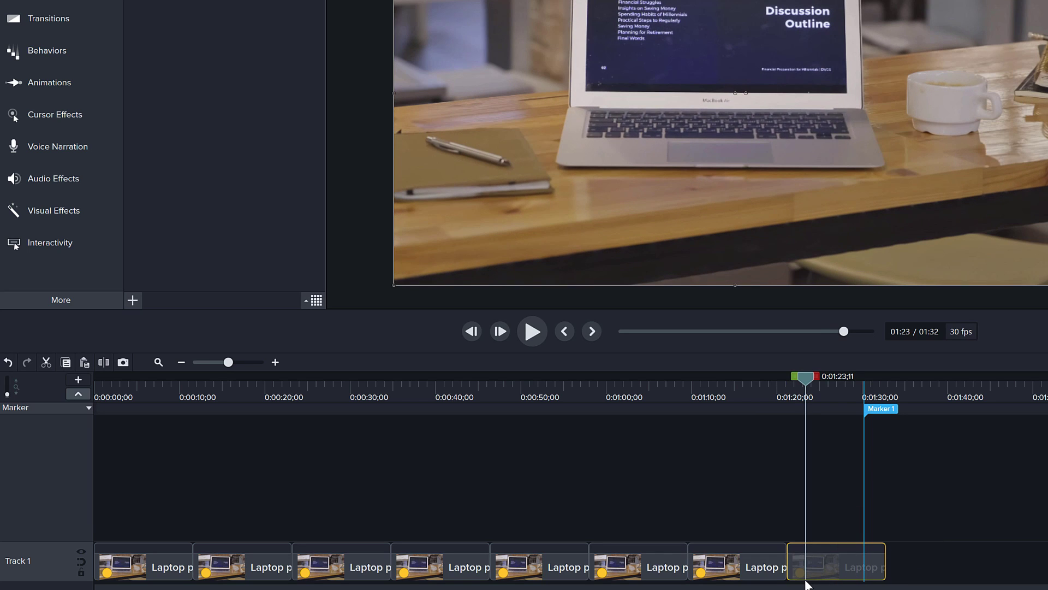
{"action": "mouse_move", "coordinate": [886, 539]}
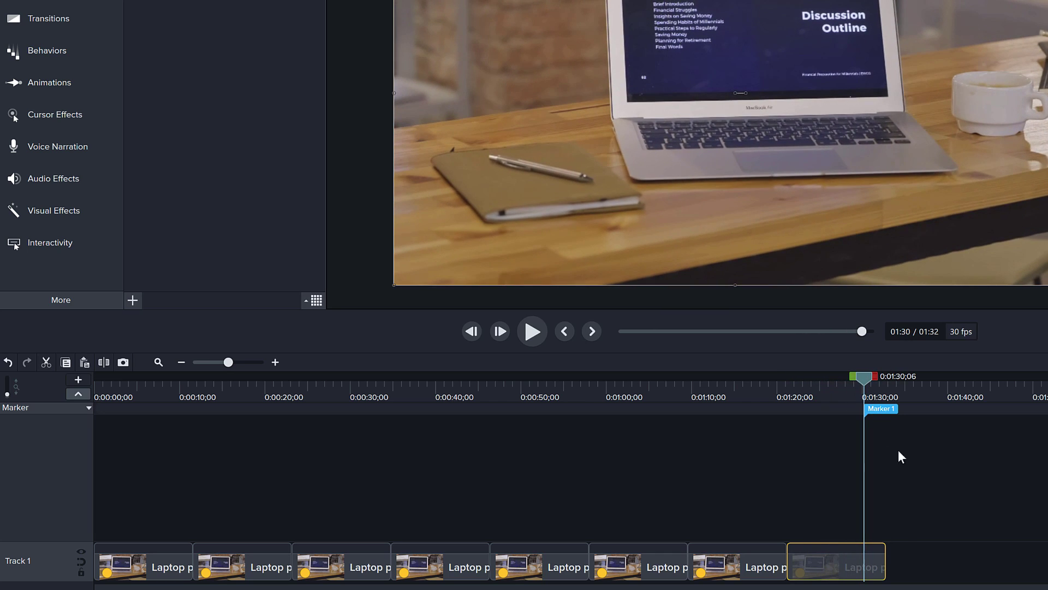
{"action": "mouse_move", "coordinate": [826, 567]}
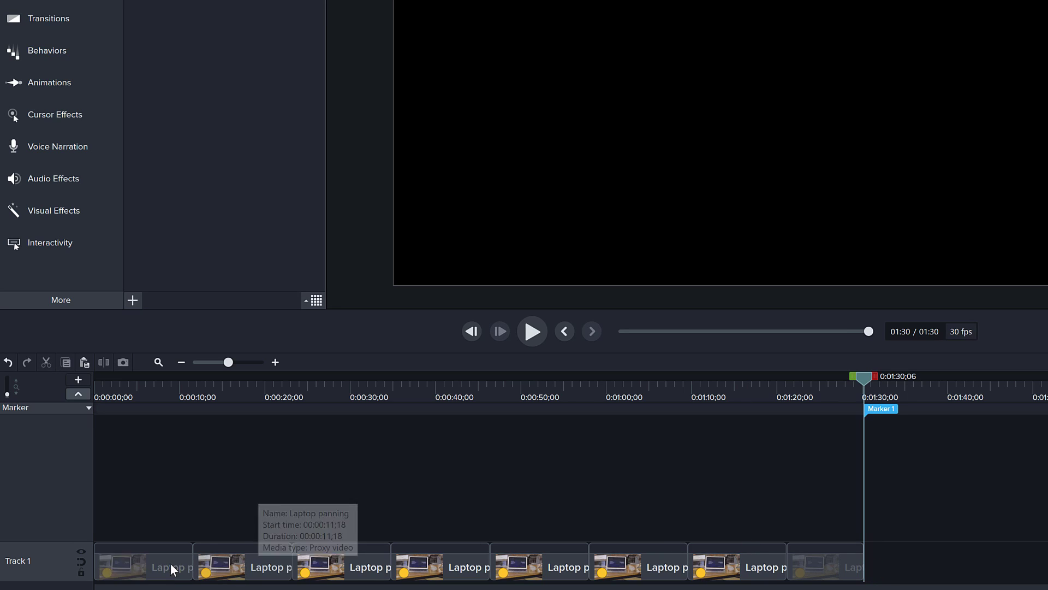
{"action": "mouse_move", "coordinate": [585, 567]}
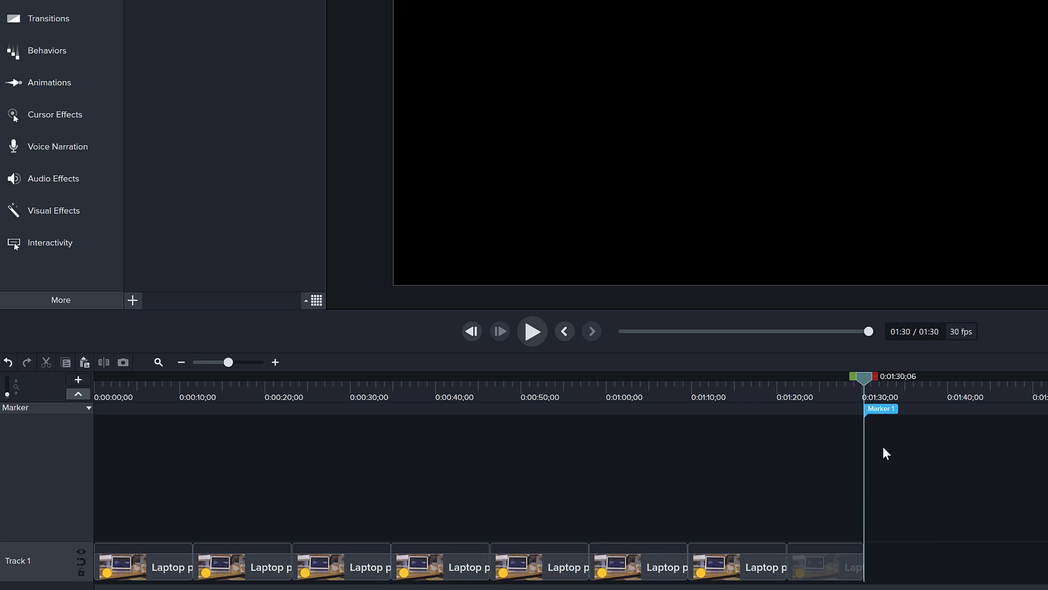
{"action": "mouse_move", "coordinate": [894, 483]}
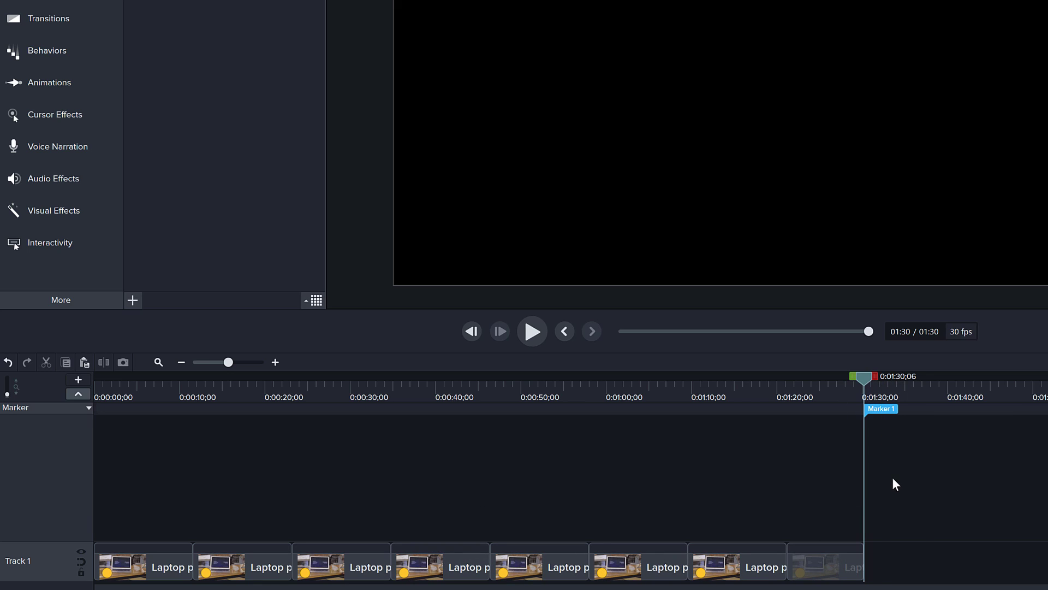